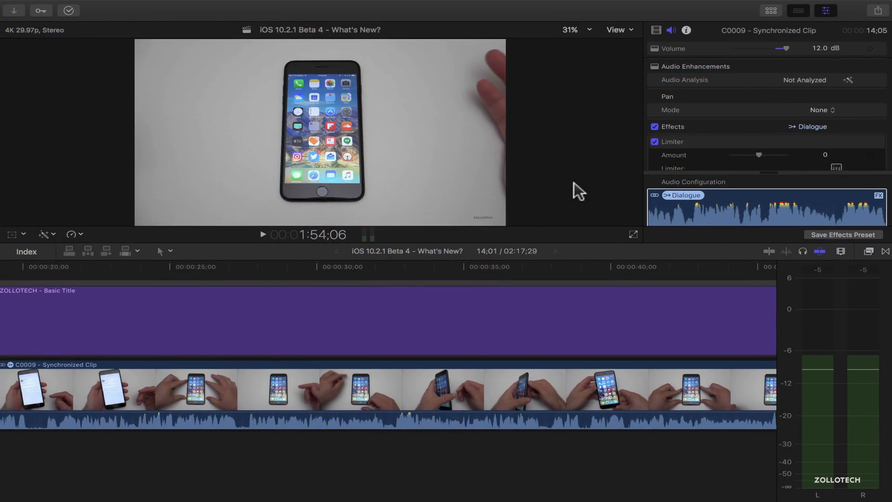
mouse_move(513, 292)
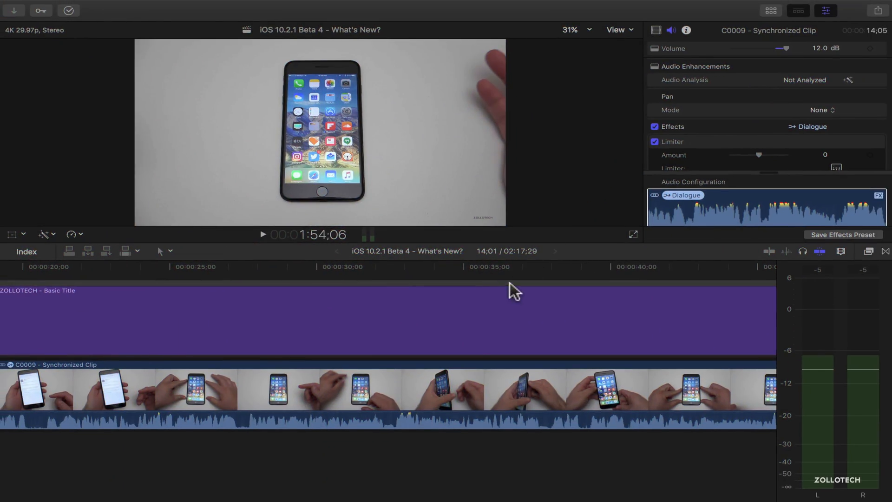
mouse_move(390, 279)
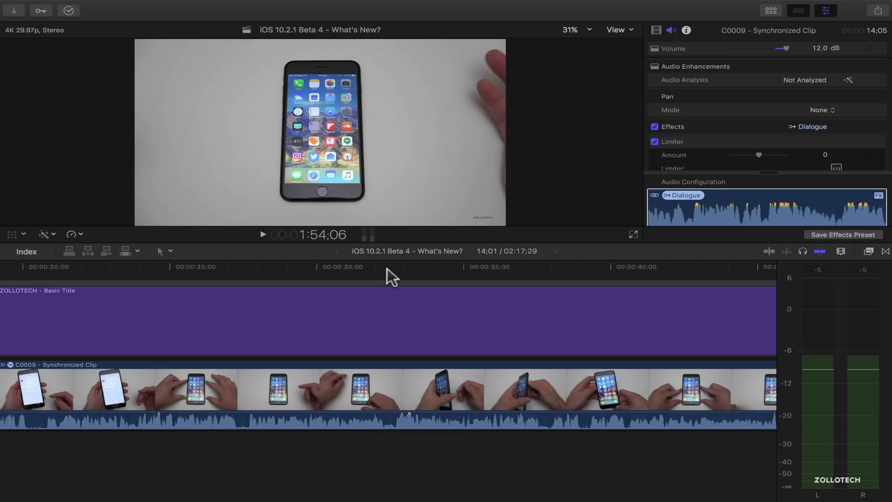
mouse_move(408, 257)
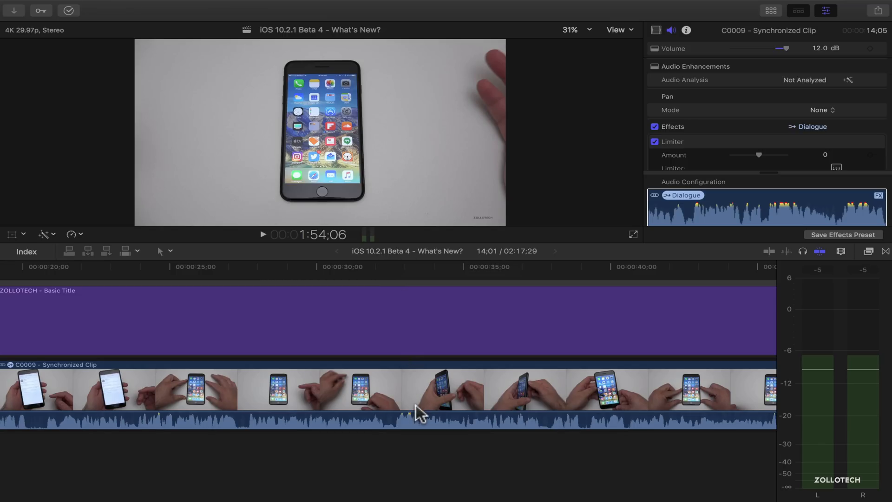
mouse_move(350, 165)
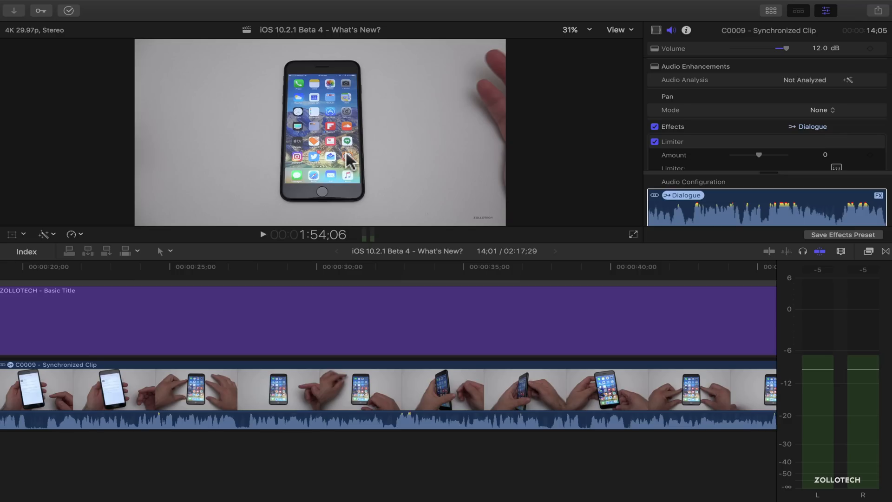
mouse_move(351, 163)
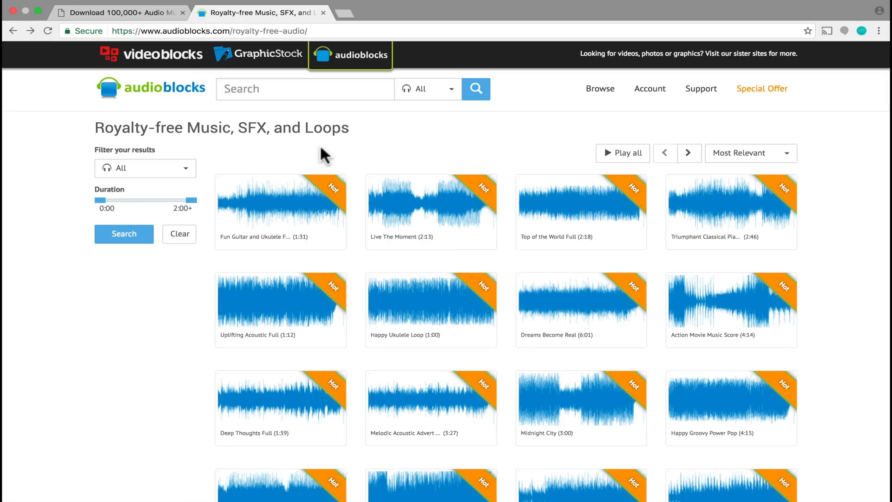
mouse_move(259, 161)
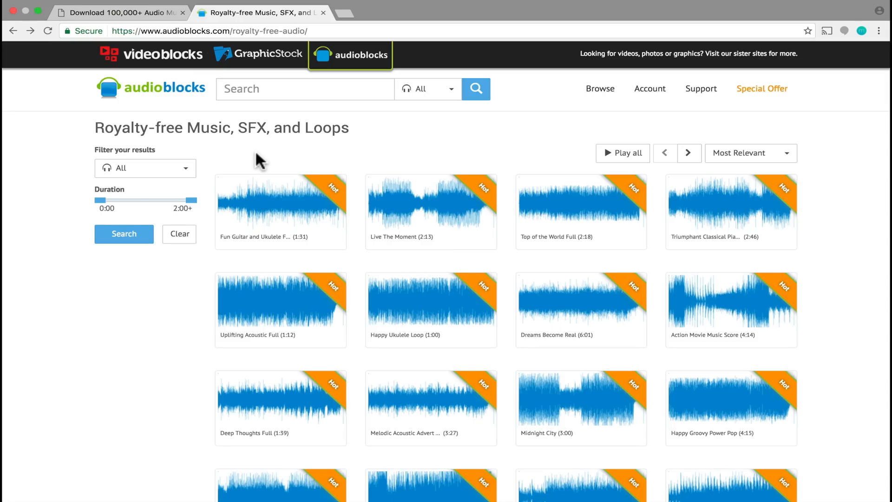
mouse_move(233, 161)
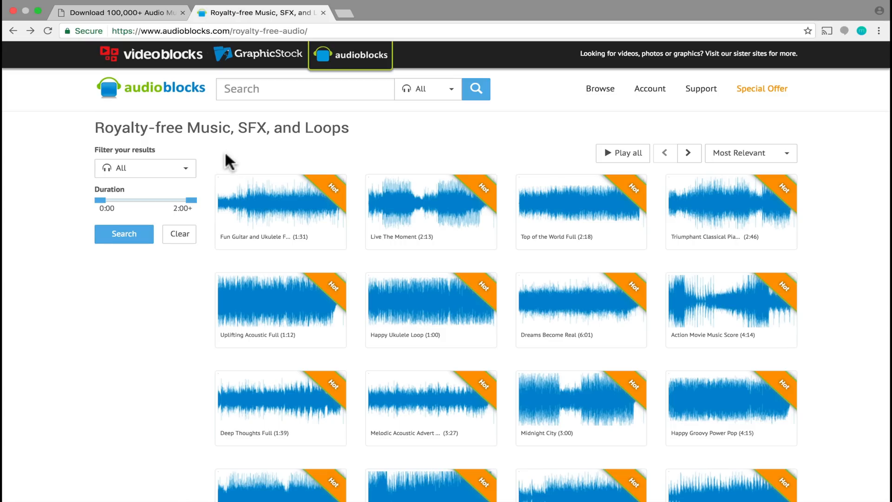
Step: Filter AudioBlocks to Music, Relaxing mood and Electronic genre, then return to the project
left_click(145, 168)
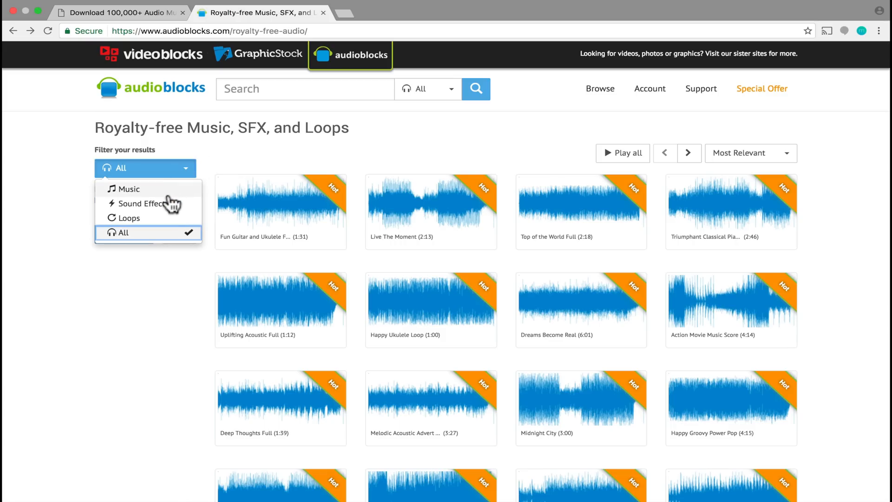
left_click(127, 189)
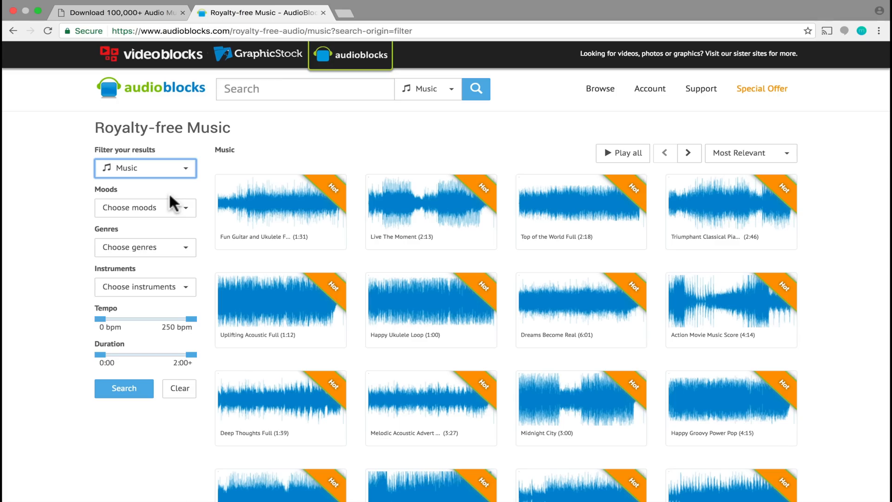
left_click(145, 207)
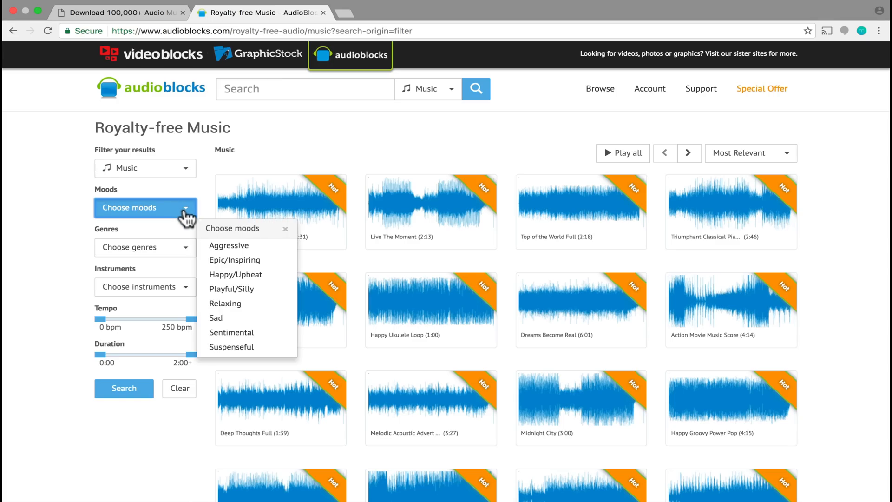
mouse_move(239, 316)
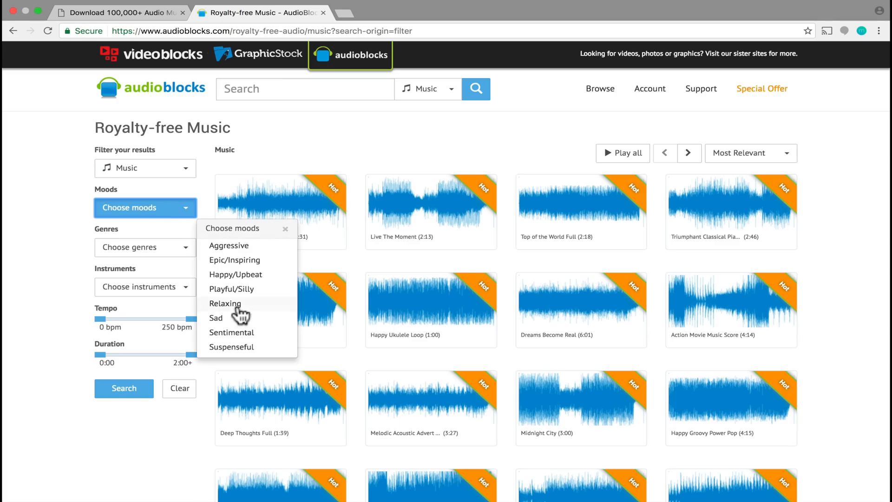
left_click(224, 303)
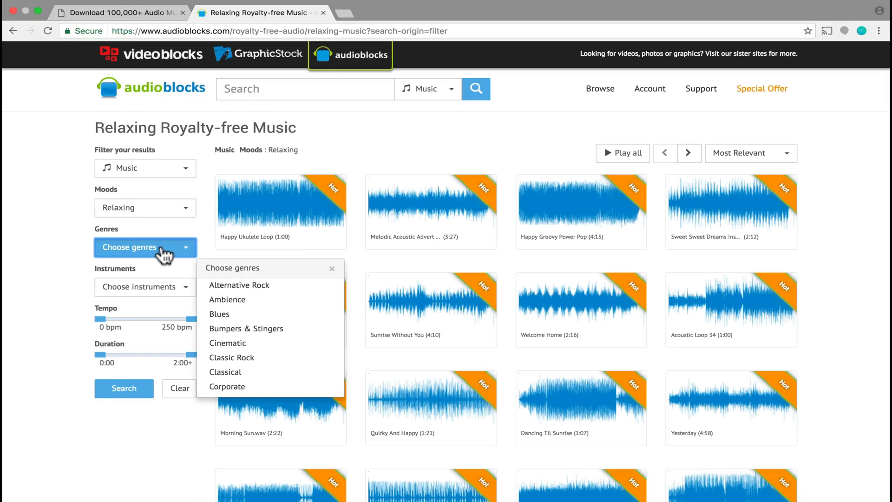
scroll("down", 3)
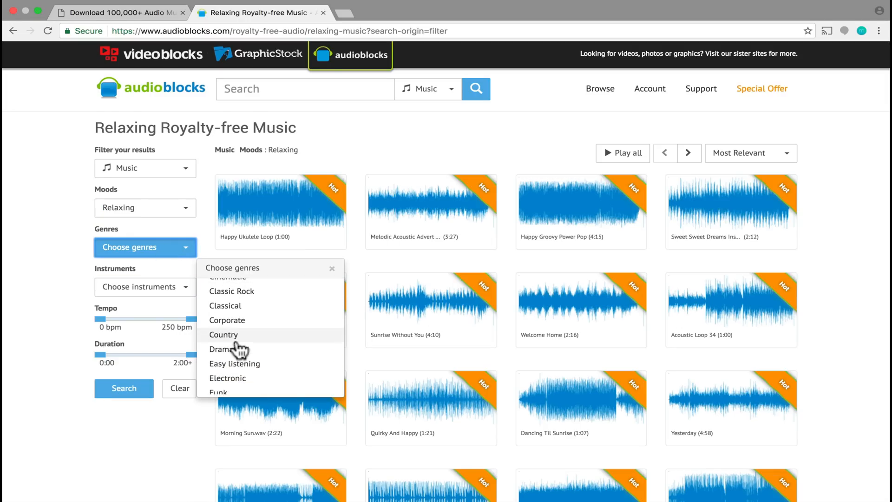
left_click(227, 378)
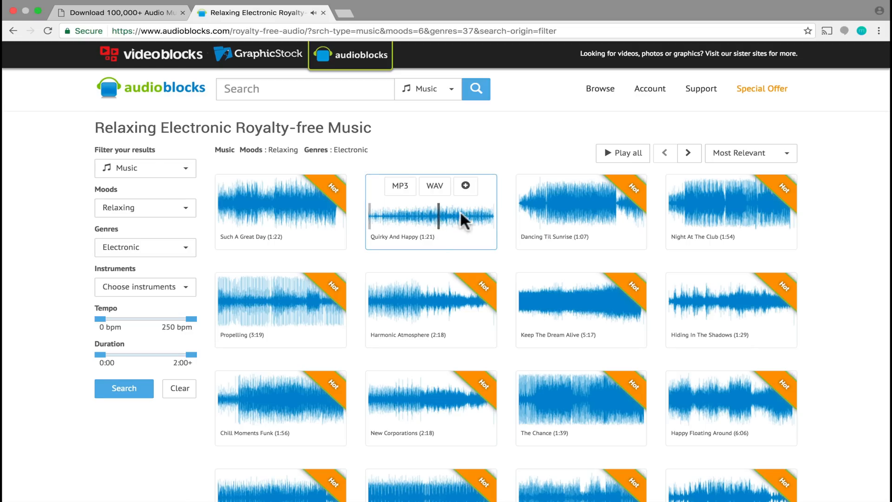
mouse_move(731, 250)
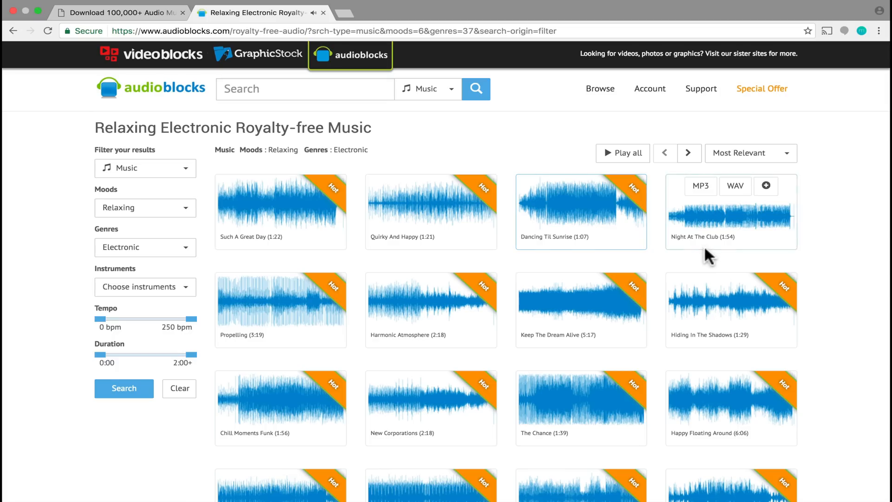
mouse_move(665, 272)
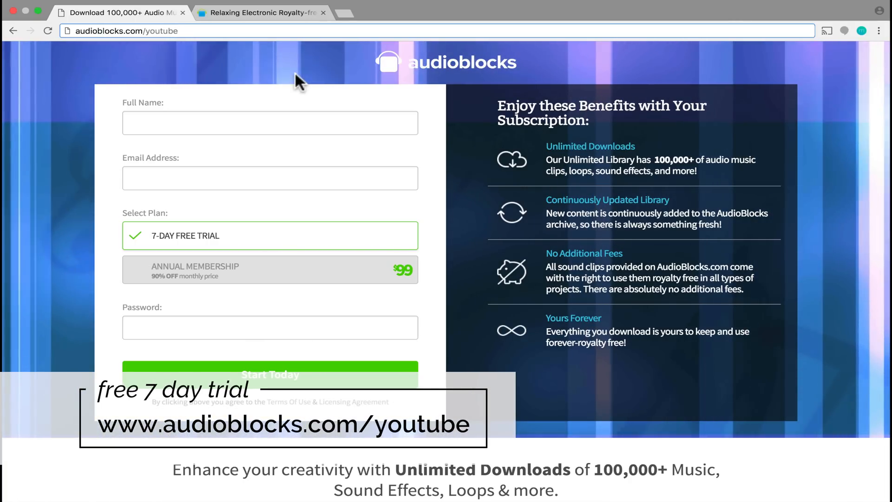
left_click(125, 31)
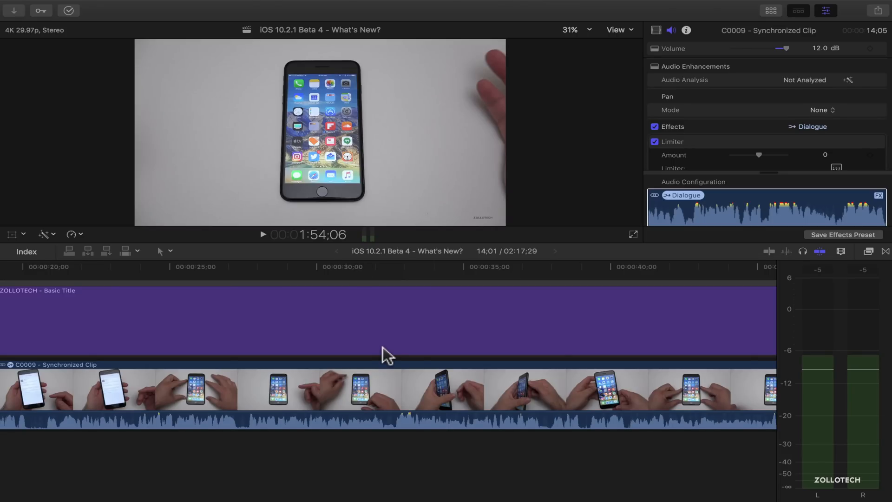
mouse_move(387, 430)
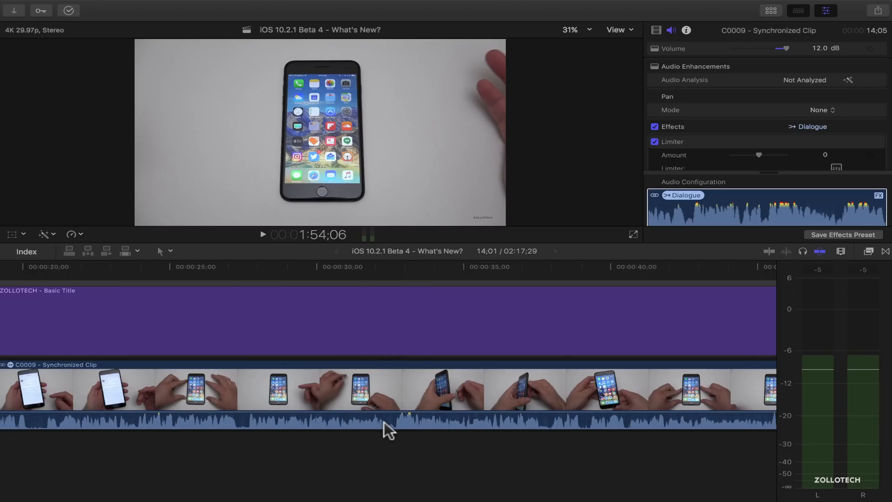
mouse_move(264, 287)
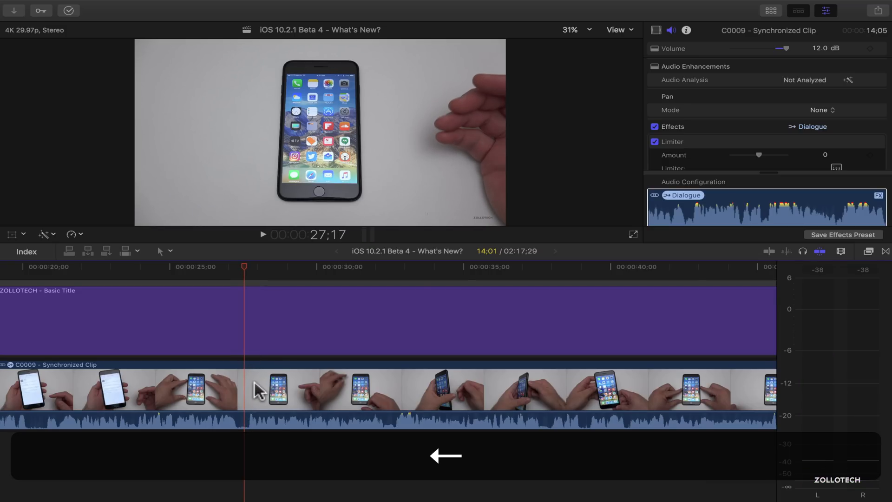
mouse_move(249, 389)
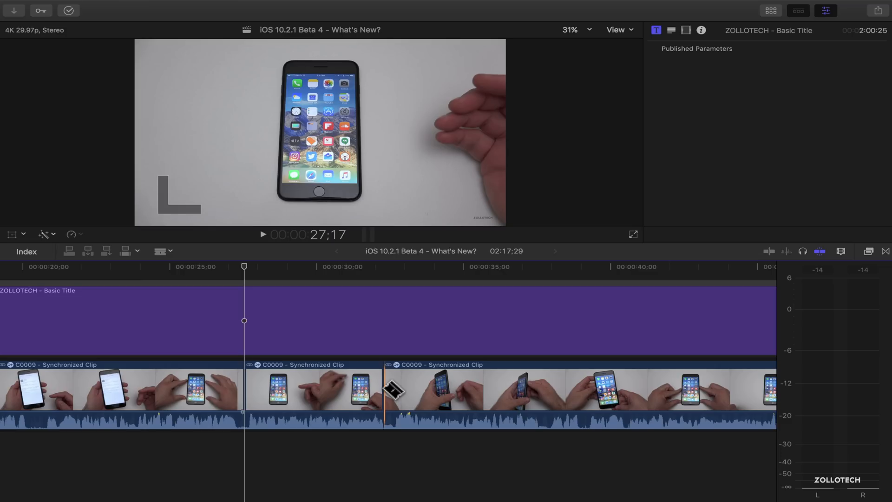
Step: Switch from the Blade tool back to the Select tool via the Tools menu
key("a")
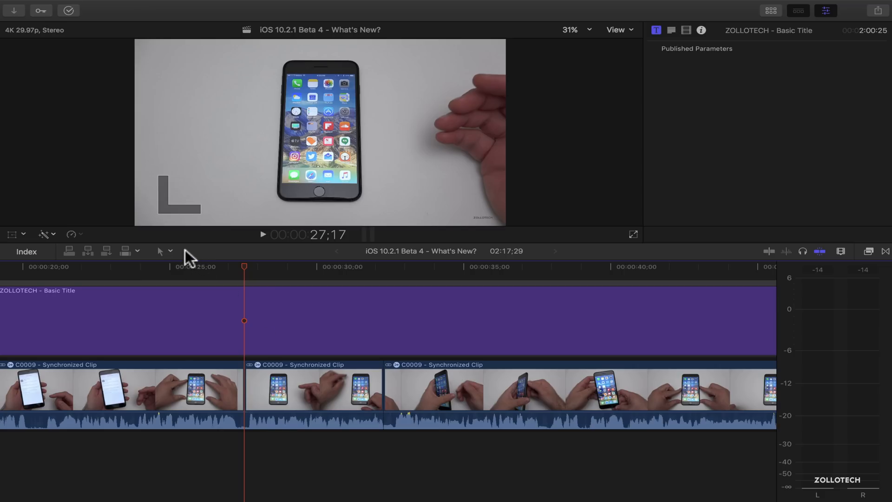
left_click(164, 251)
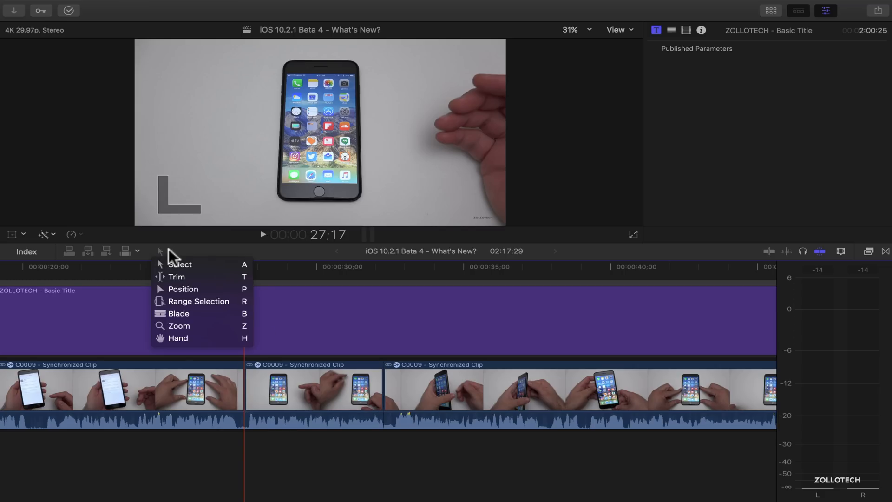
mouse_move(300, 253)
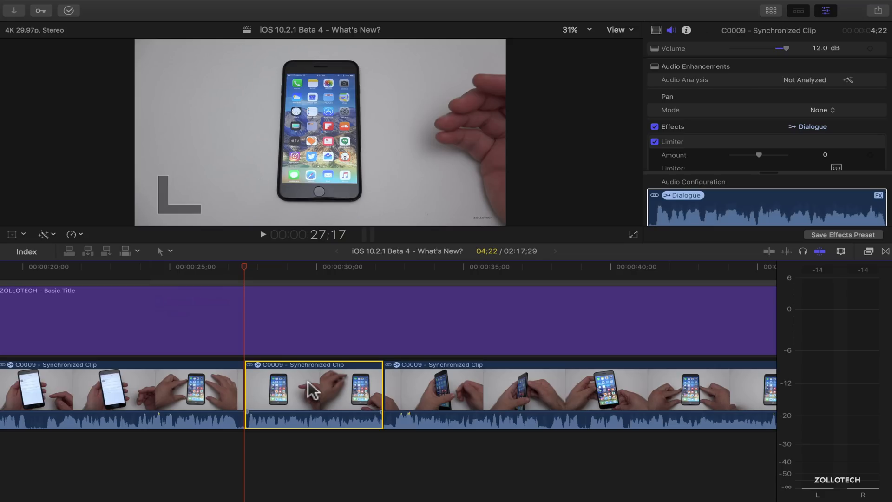
Step: Option-drag a copy of the middle section above the storyline as a connected clip
key("cmd")
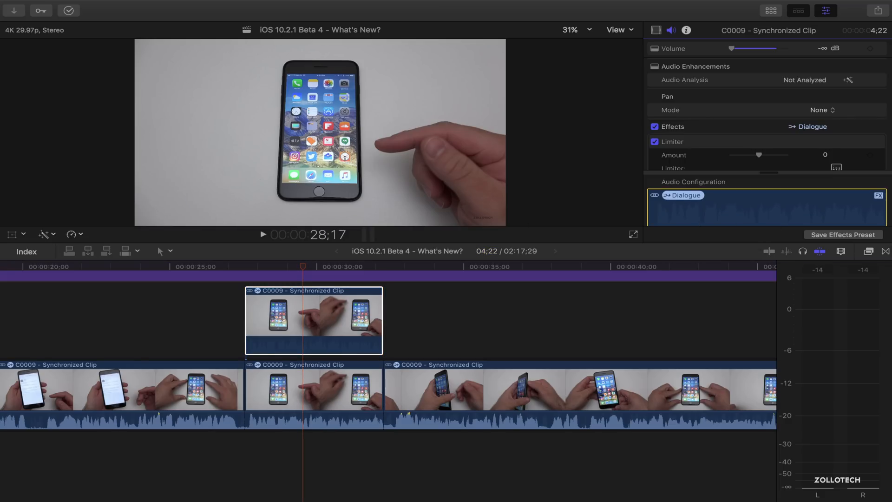
mouse_move(874, 260)
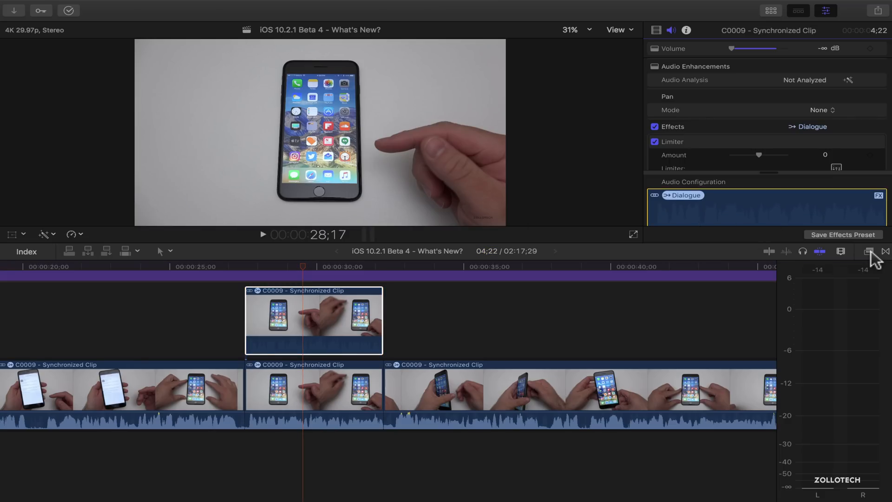
Step: Show the Blur category in the video Effects browser
left_click(869, 251)
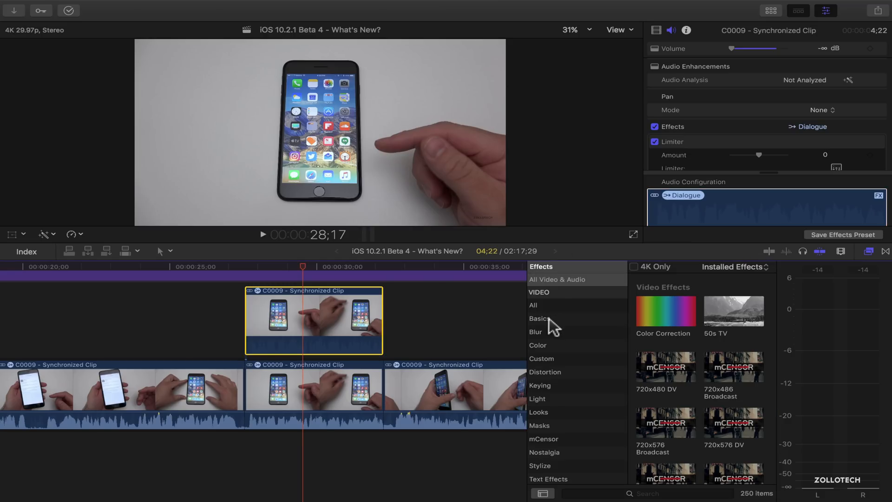
left_click(536, 332)
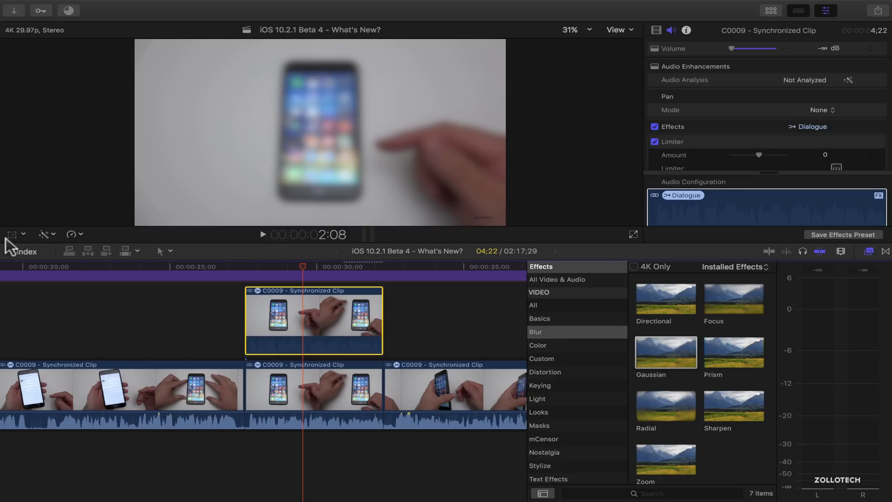
Step: Crop the blurred upper clip tightly around the single app icon and confirm with Done
left_click(42, 234)
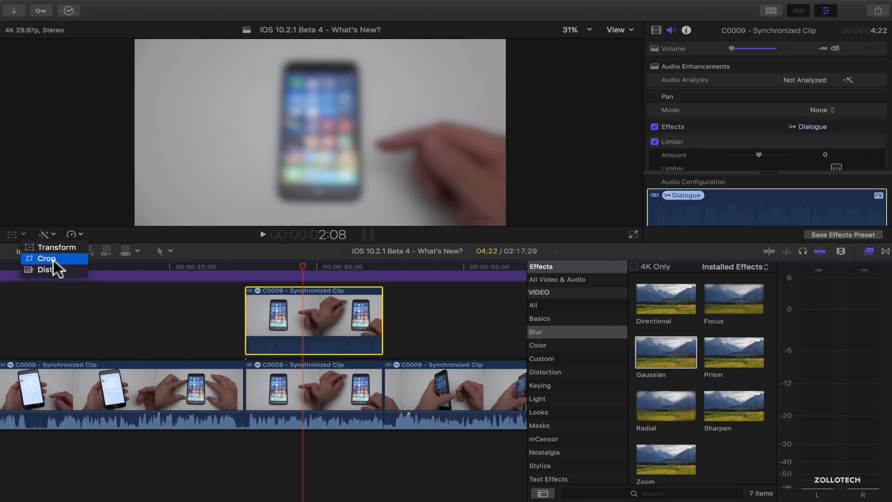
left_click(46, 258)
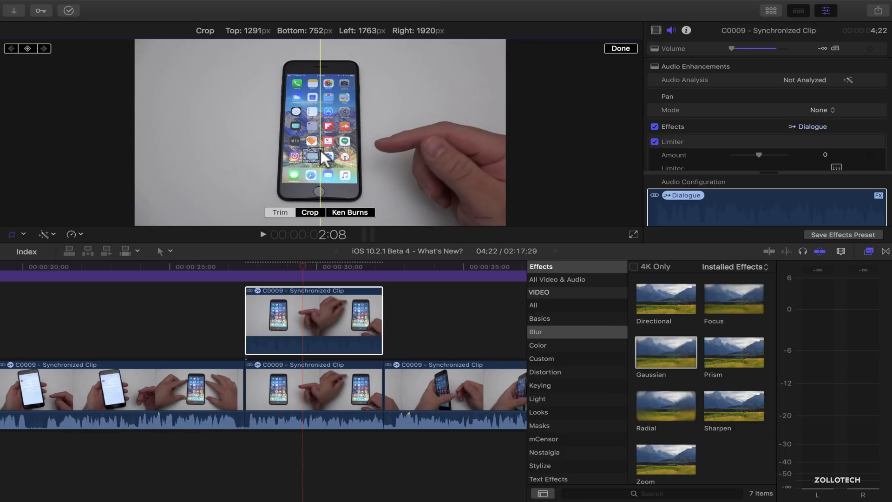
left_click(620, 48)
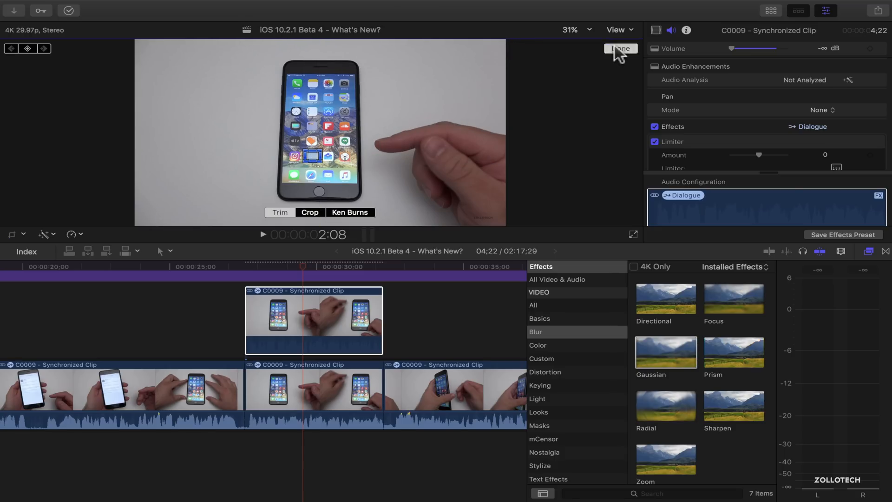
left_click(620, 48)
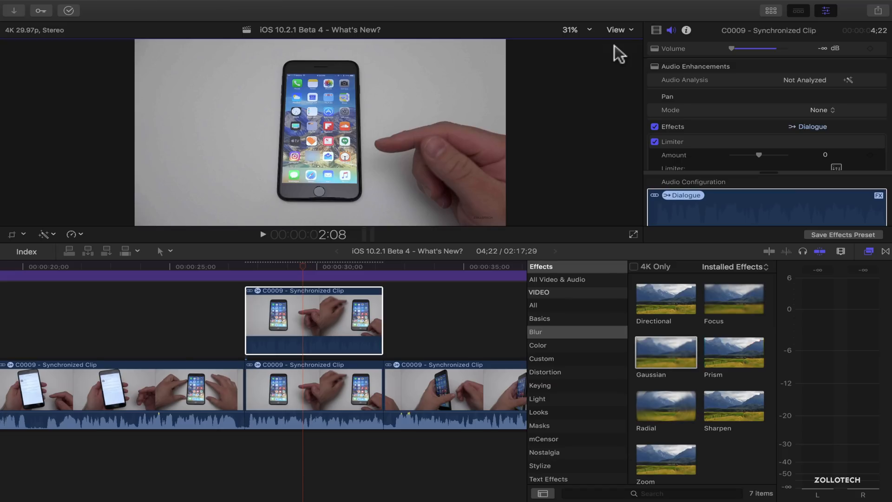
mouse_move(319, 179)
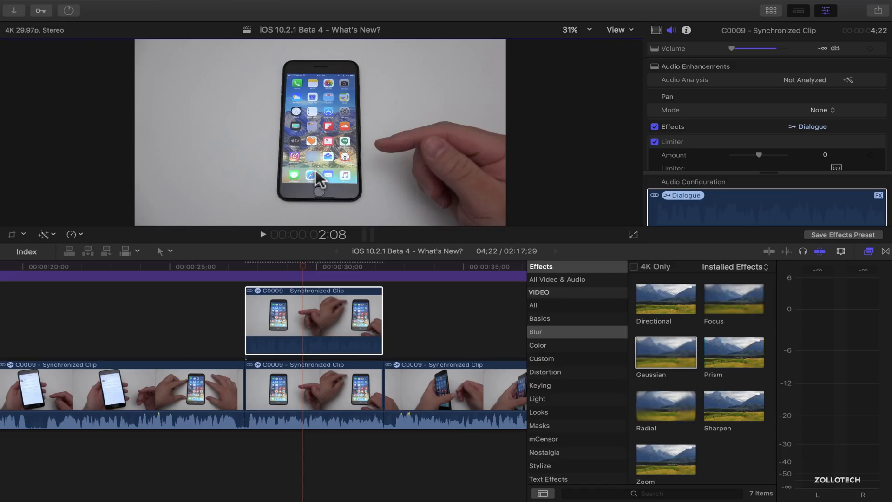
left_click(262, 234)
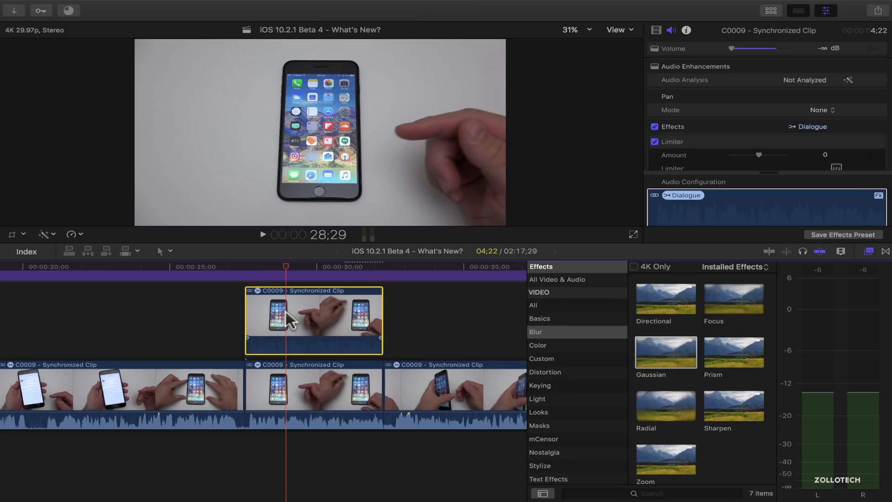
mouse_move(45, 216)
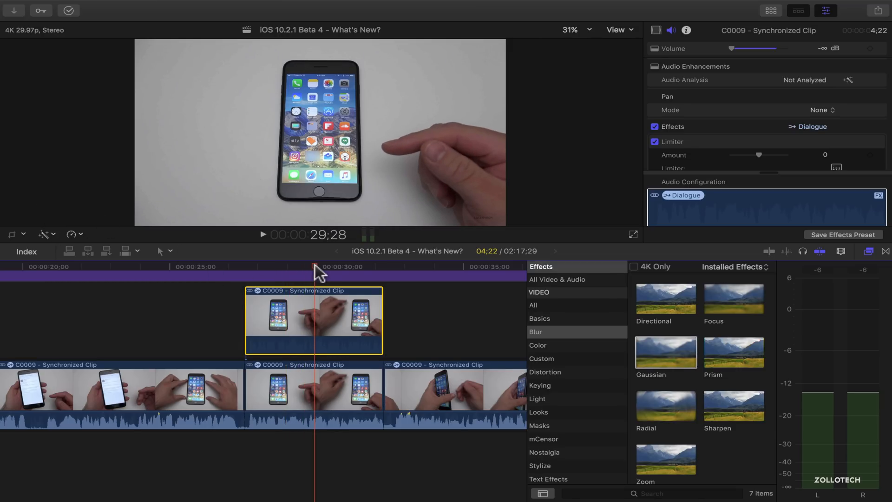
mouse_move(324, 273)
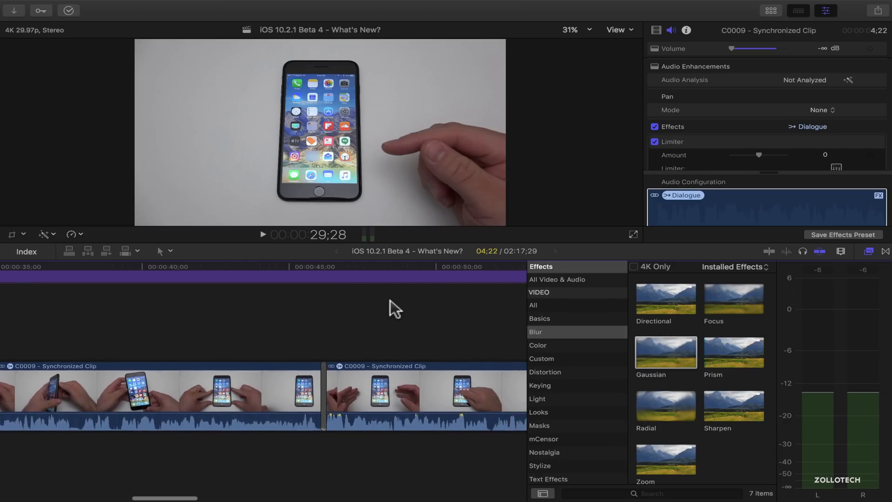
Step: Move the playhead to about 1:49 where the phone's storage details appear
scroll("right", 3)
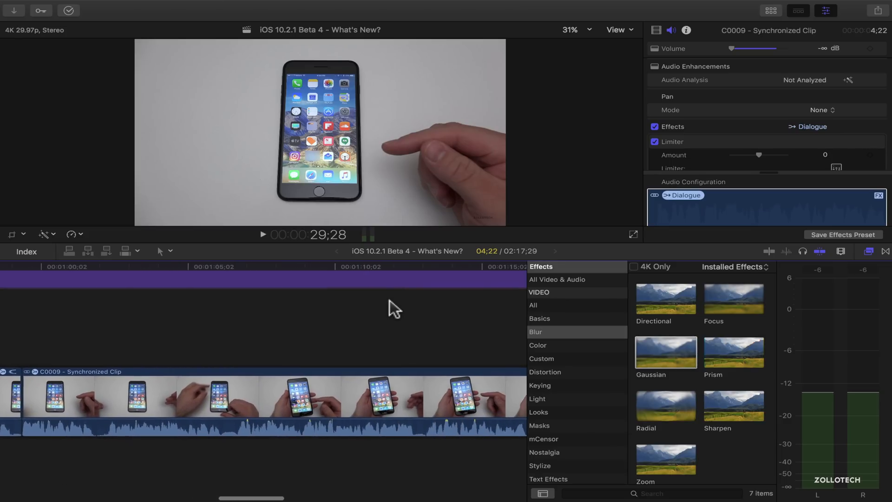
scroll("right", 3)
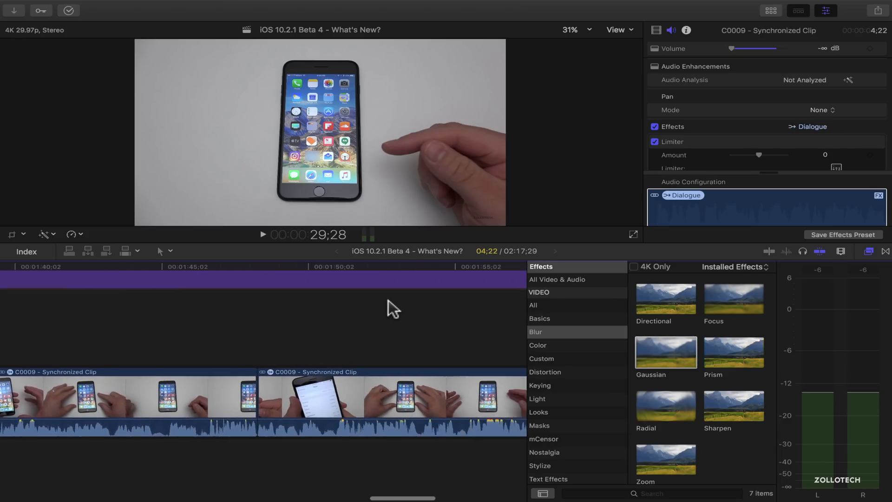
left_click(327, 266)
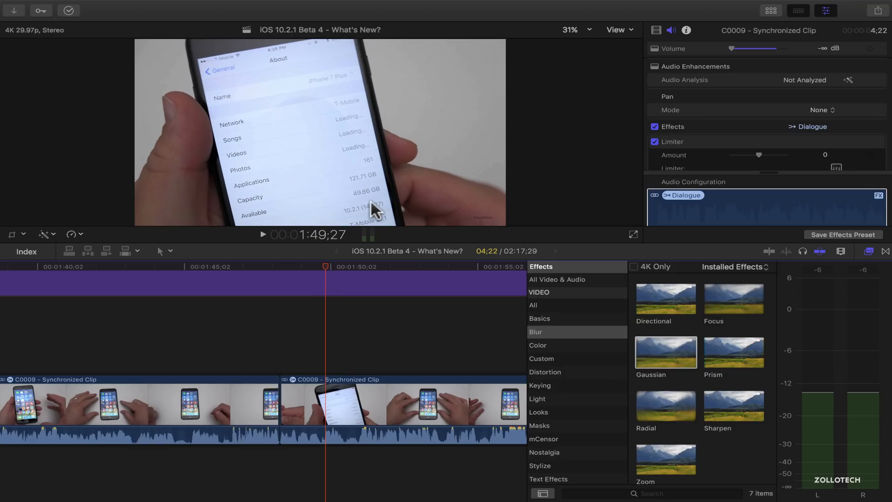
mouse_move(308, 273)
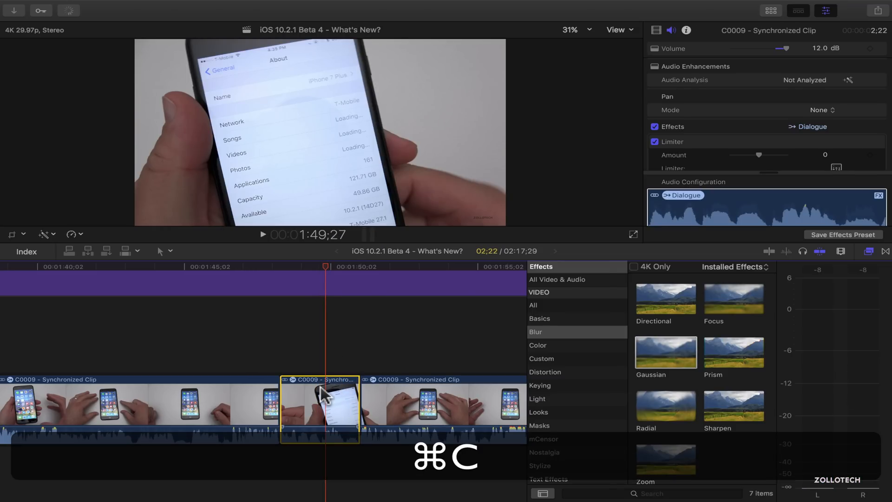
Step: Paste a blurred connected copy of the storage-details clip above and confirm its adjustment
key("cmd+v")
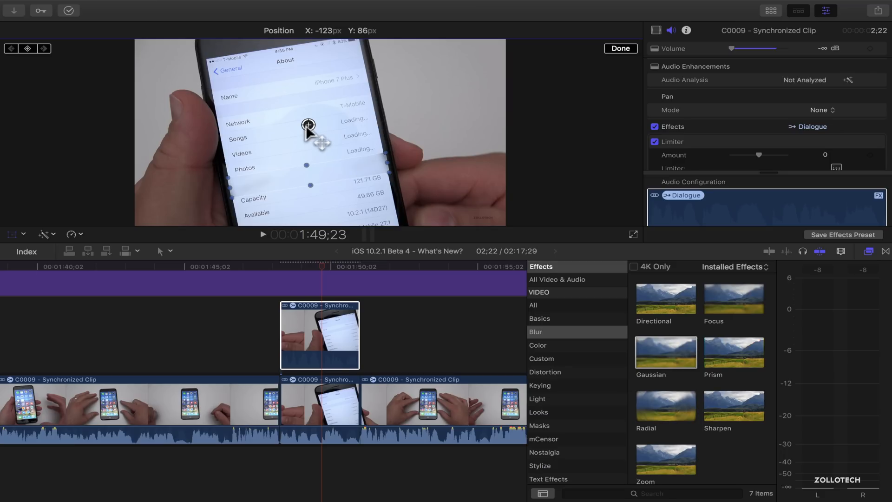
left_click(620, 48)
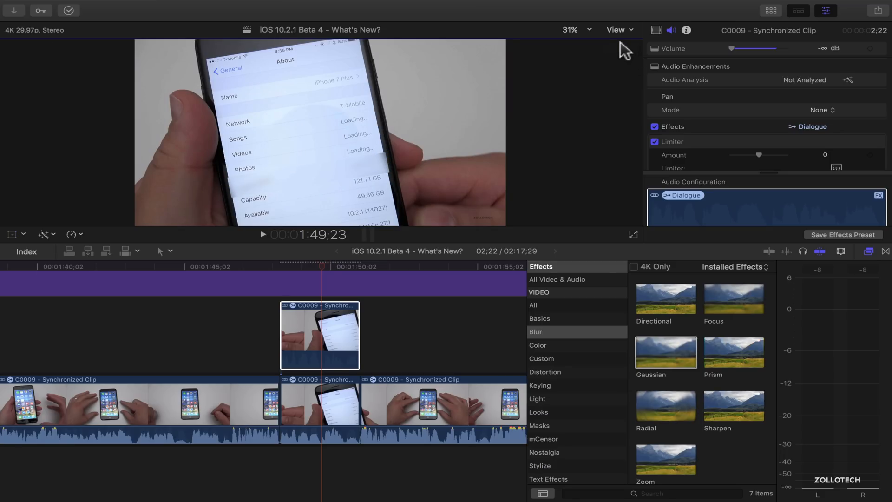
Step: Place the playhead inside the upper storage copy to blade it into two pieces
left_click(280, 270)
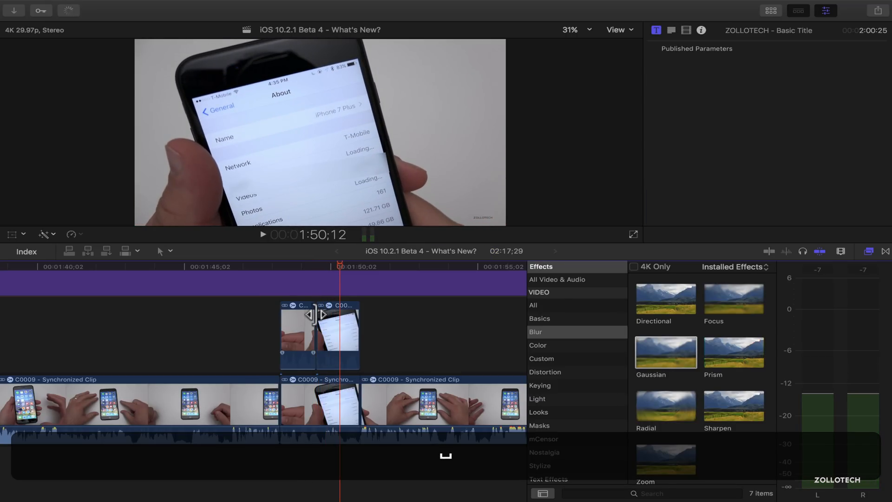
Step: Crop the second upper piece down to the lower storage rows of the About screen
left_click(337, 336)
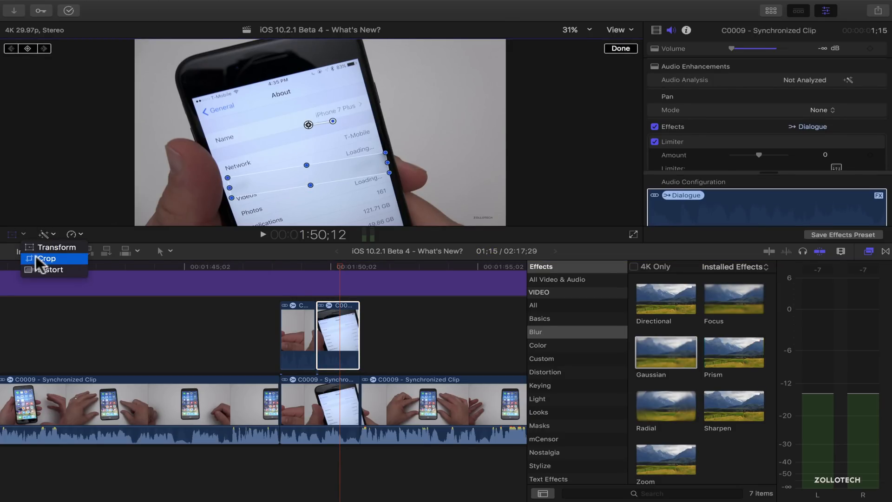
left_click(46, 257)
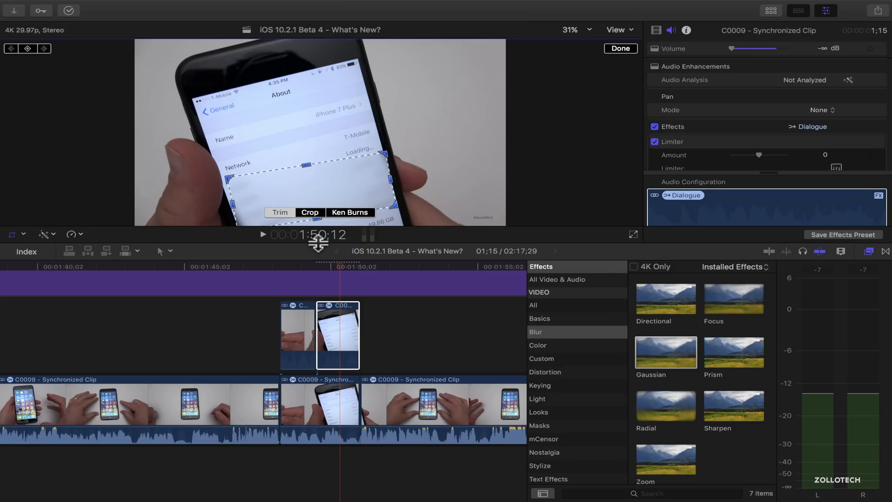
left_click(620, 49)
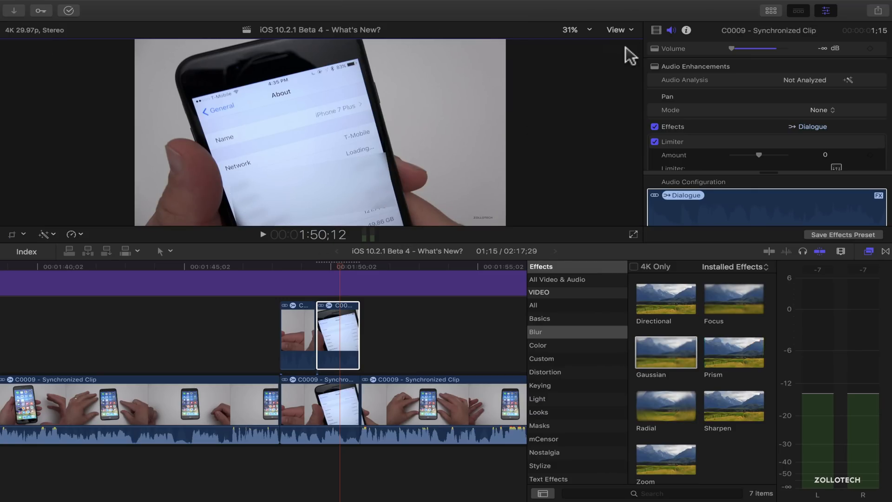
left_click(262, 234)
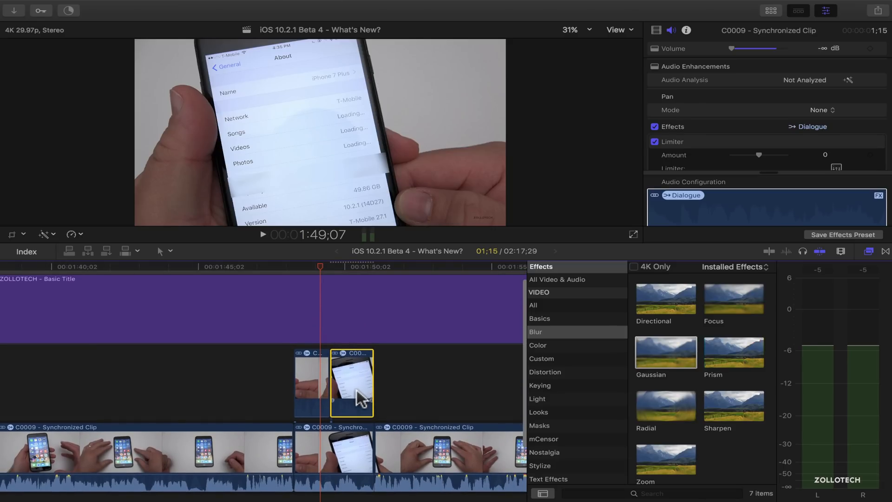
mouse_move(346, 188)
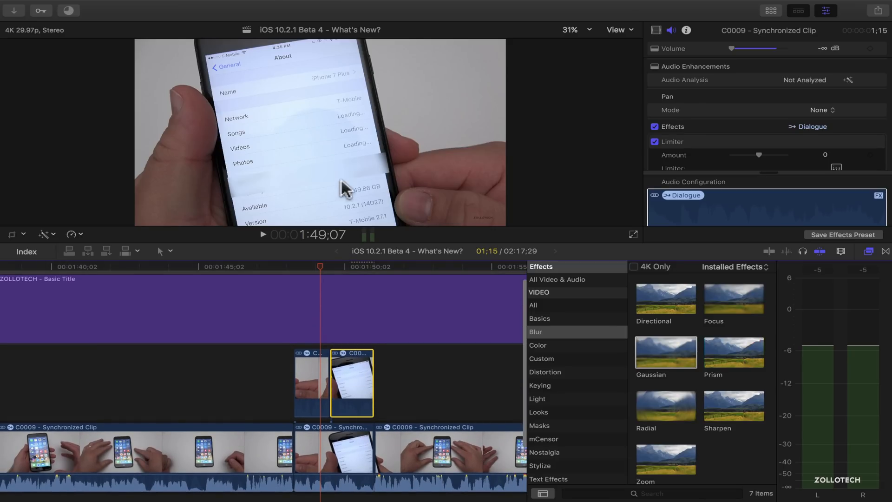
mouse_move(353, 370)
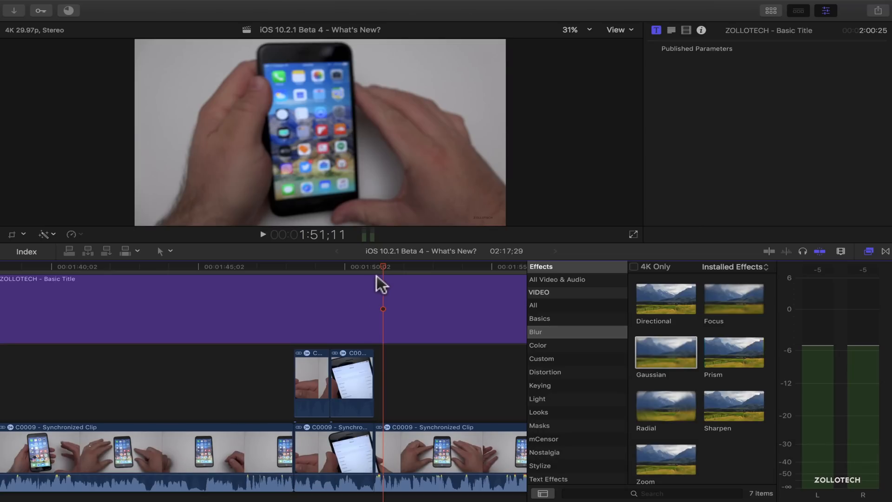
Step: Paste a third copy cropped to the top rows, then return to the app-icon section near 29 s
key("cmd+v")
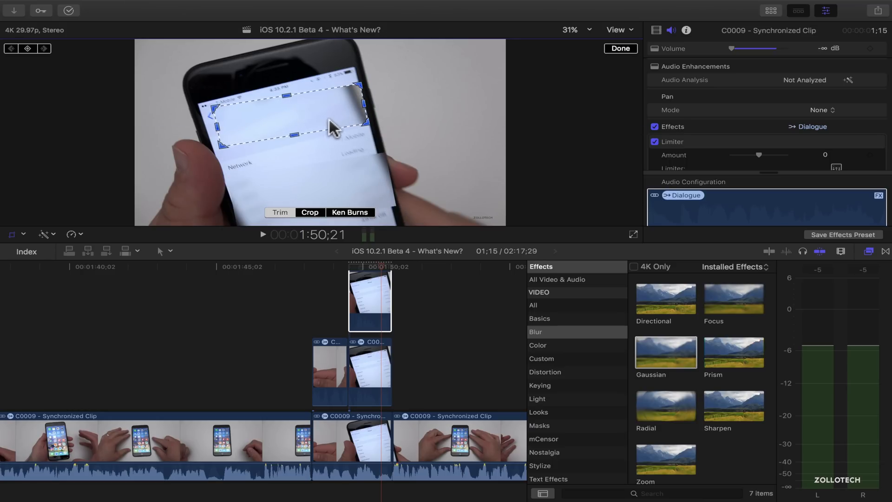
mouse_move(380, 397)
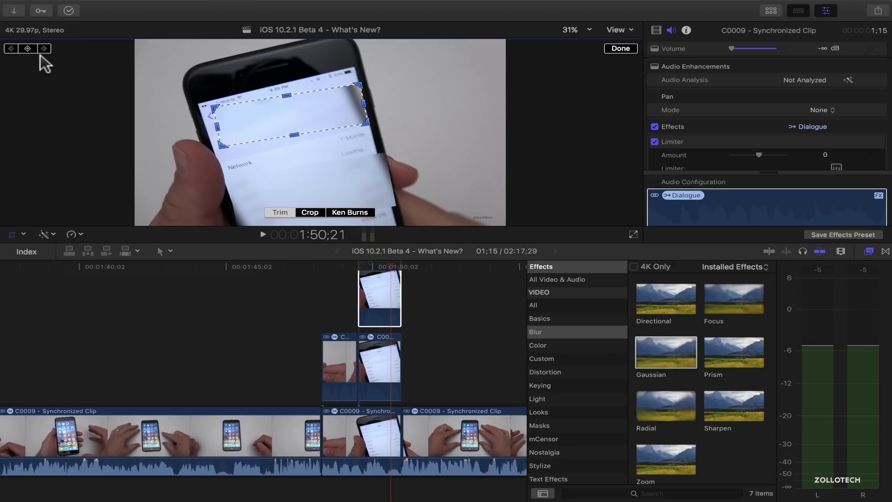
mouse_move(286, 332)
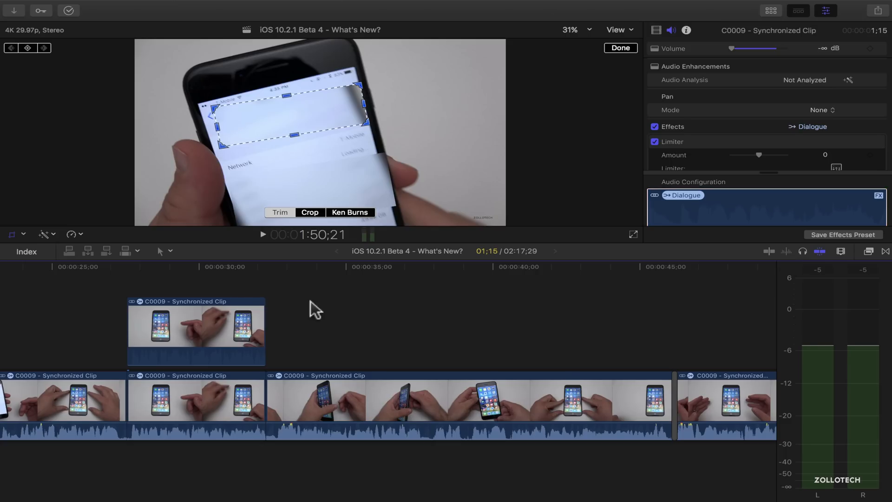
left_click(190, 267)
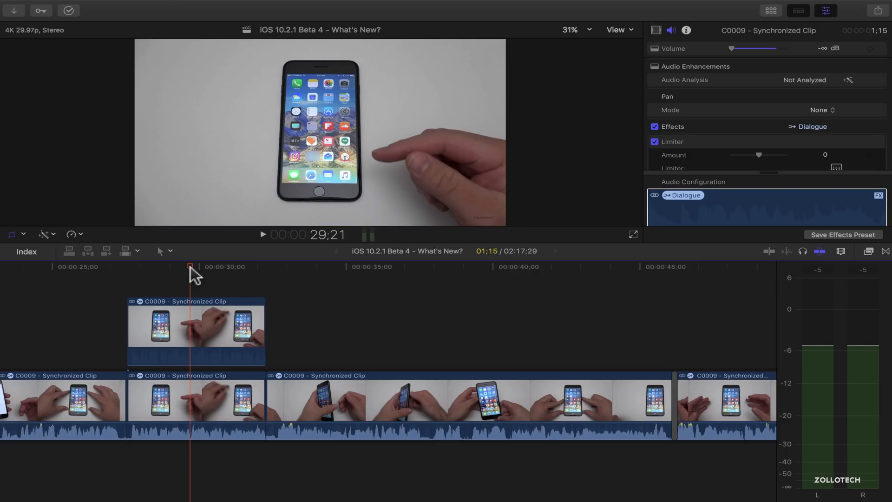
mouse_move(330, 351)
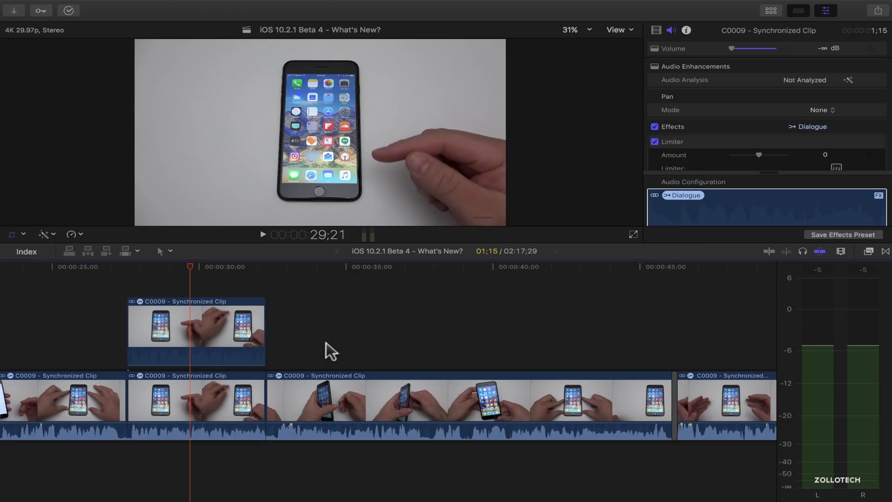